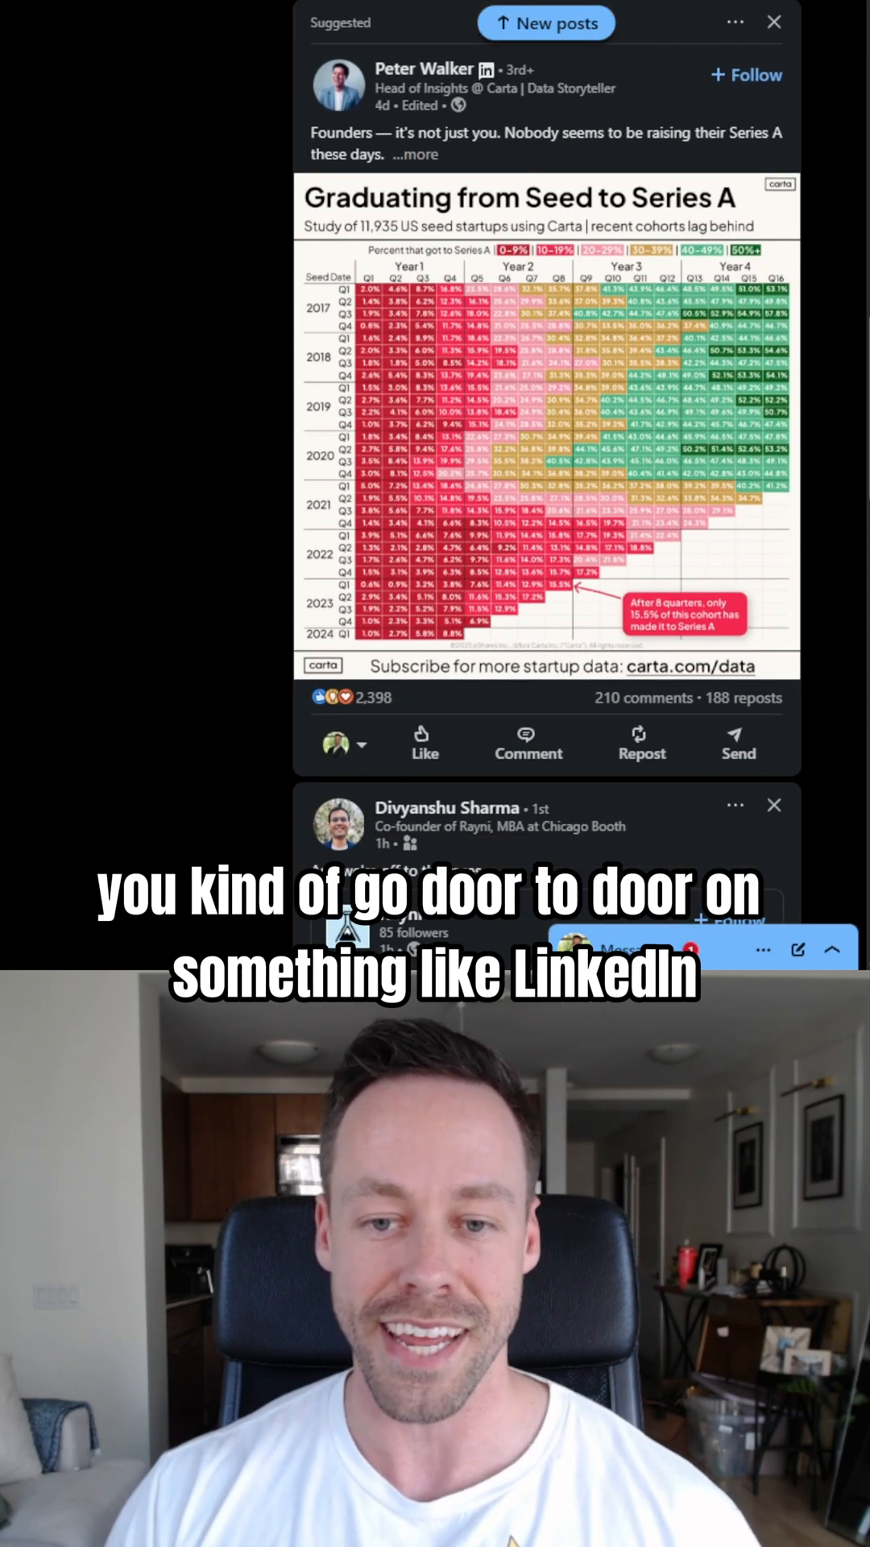
scroll(up, 3)
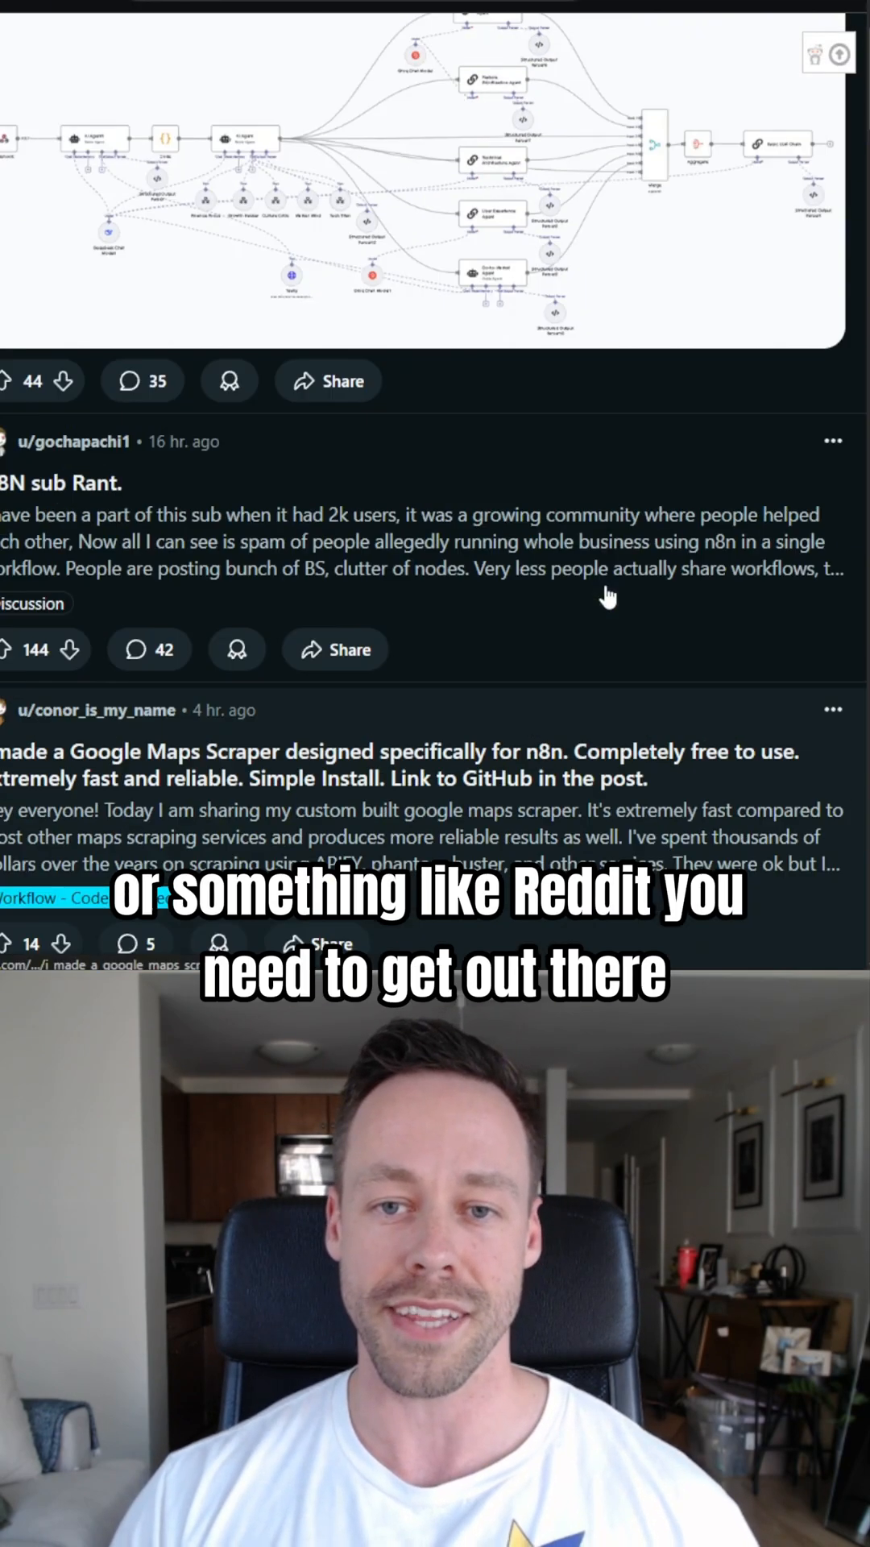
scroll(up, 3)
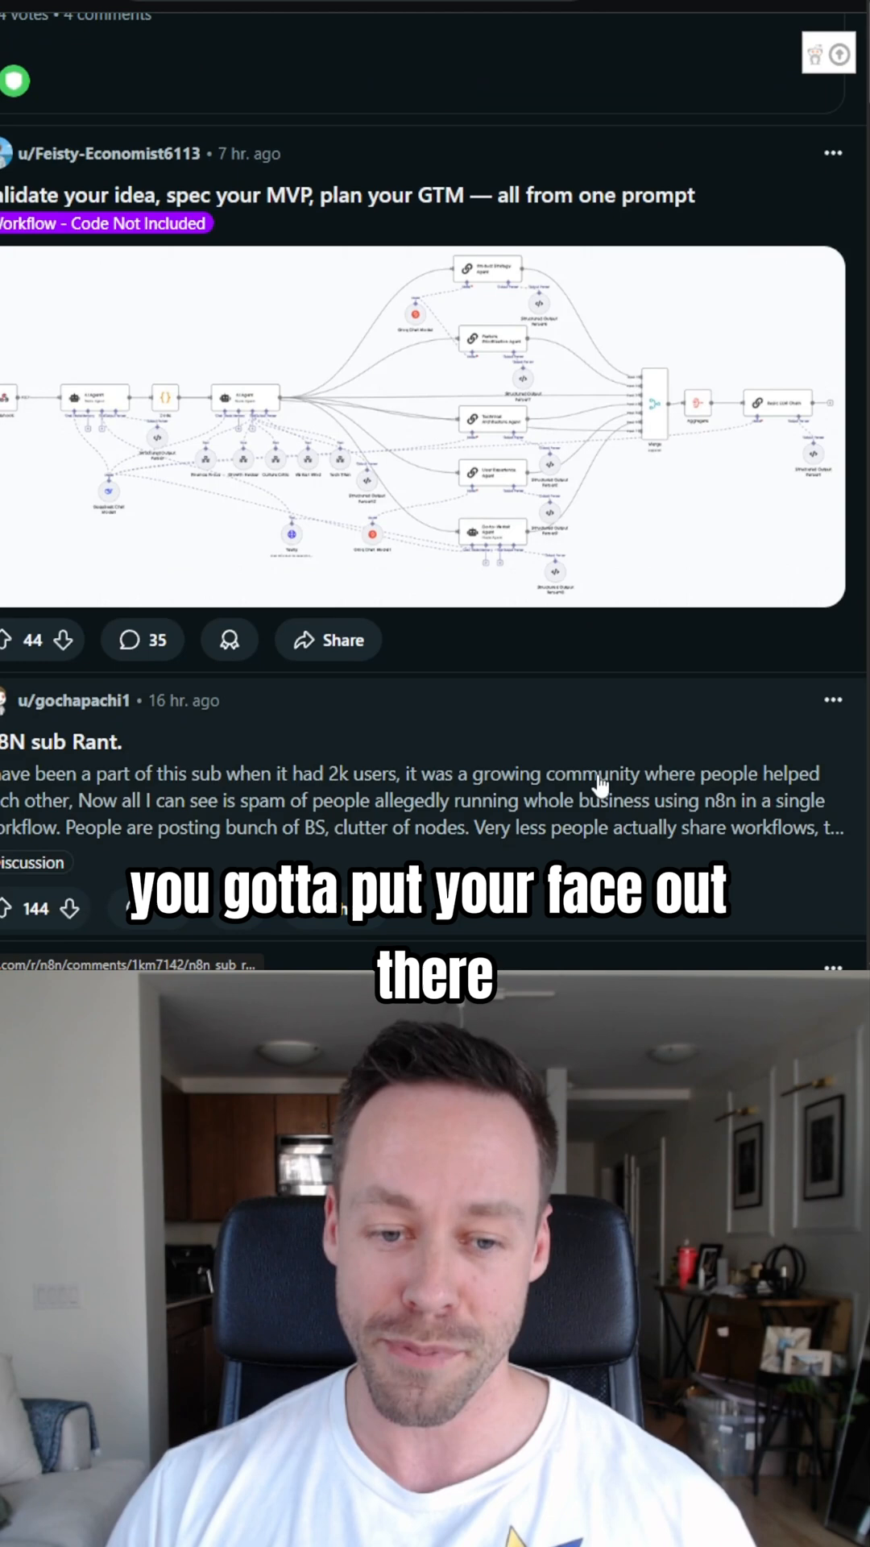
scroll(up, 3)
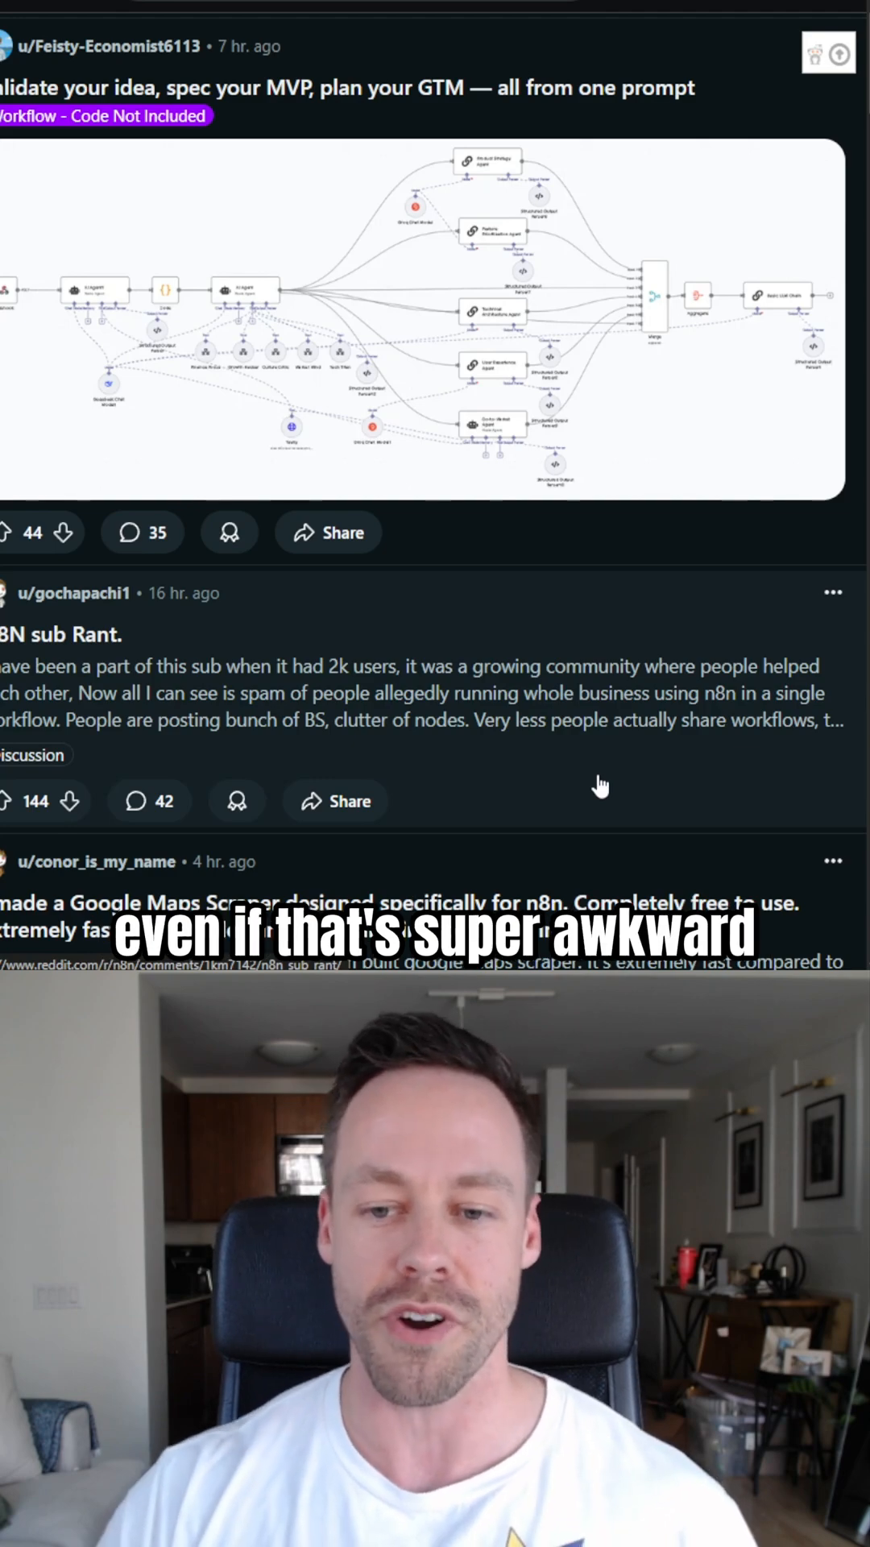
scroll(down, 3)
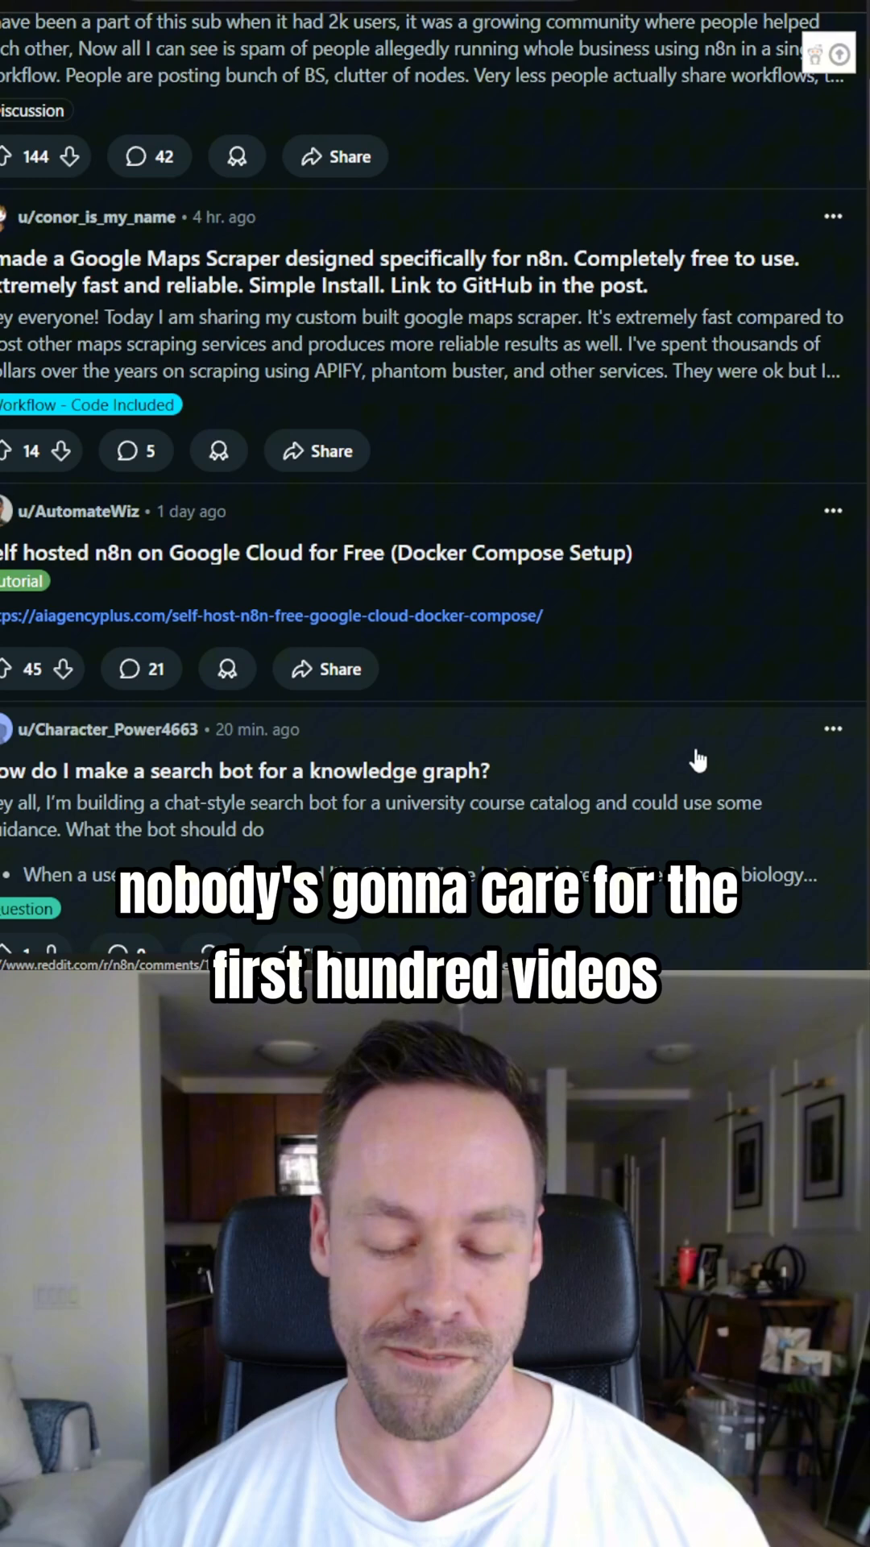
mouse_move(609, 698)
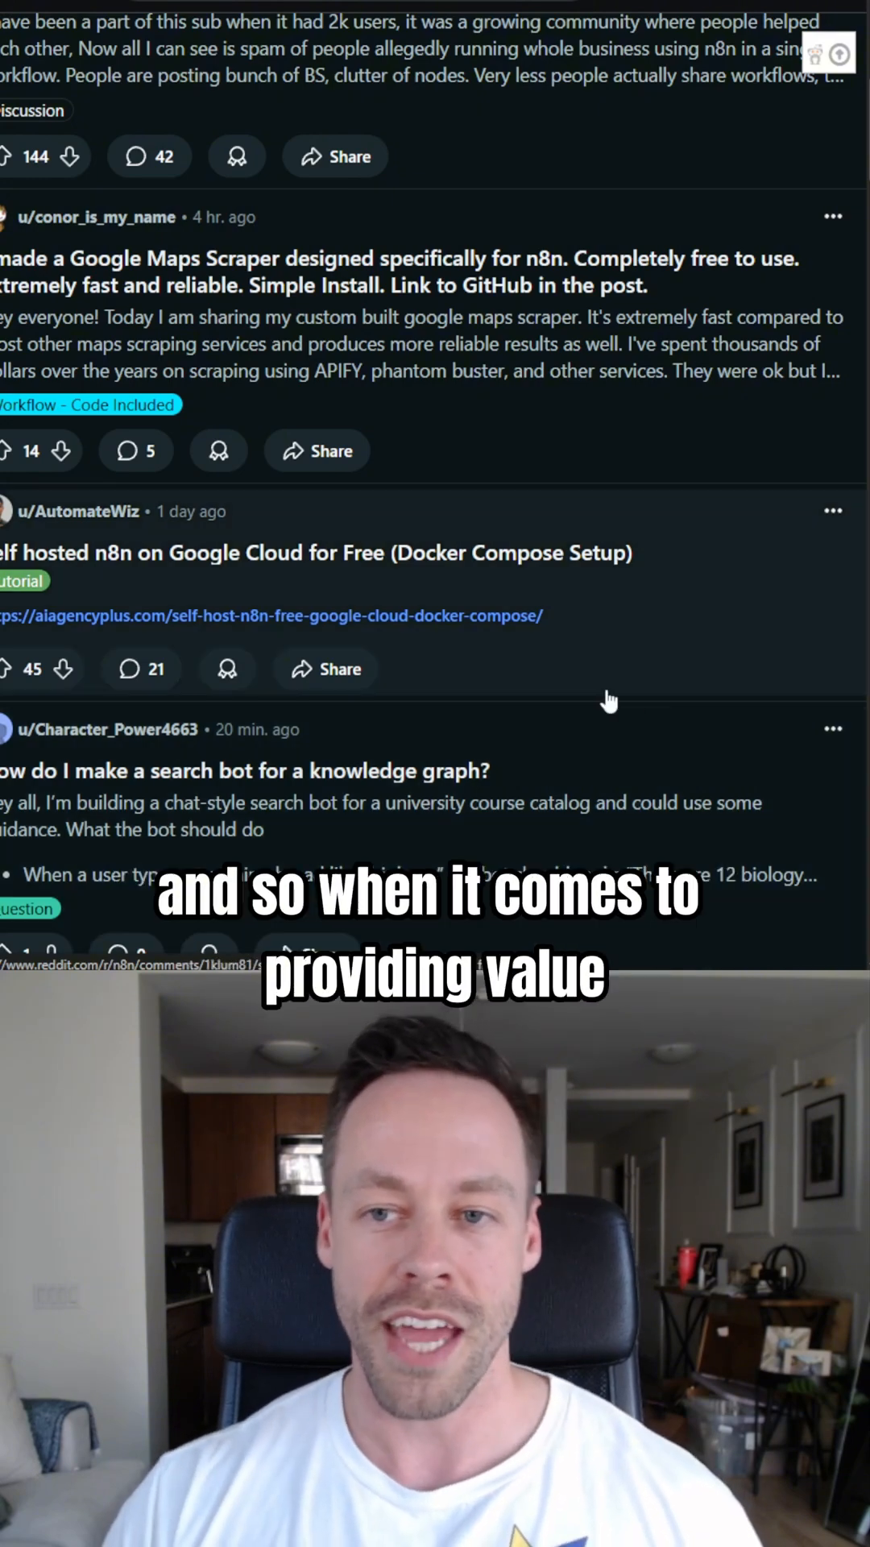
scroll(up, 3)
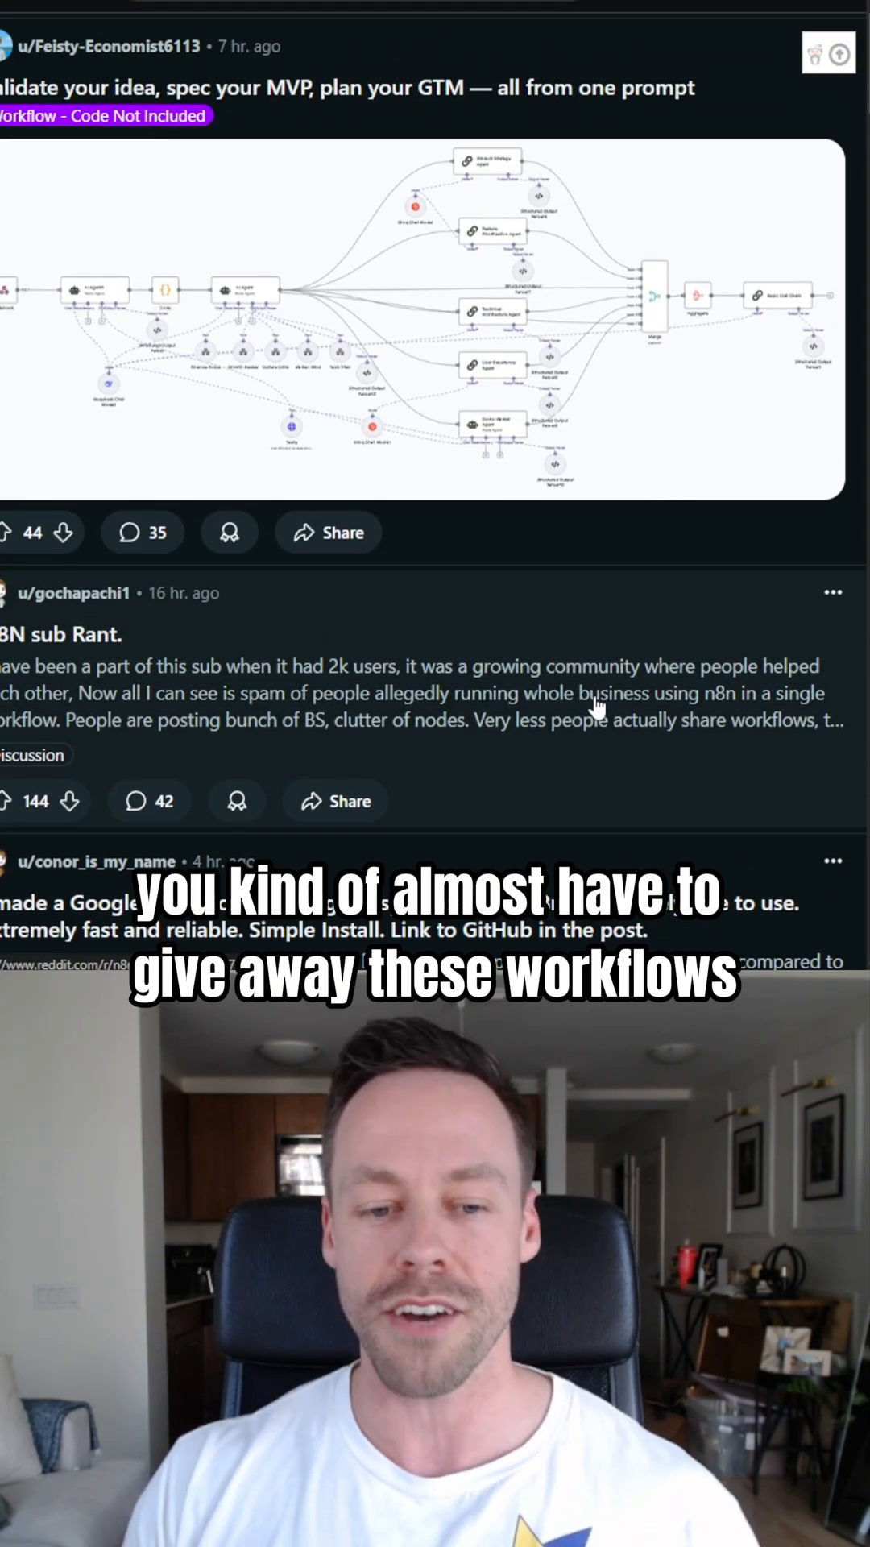